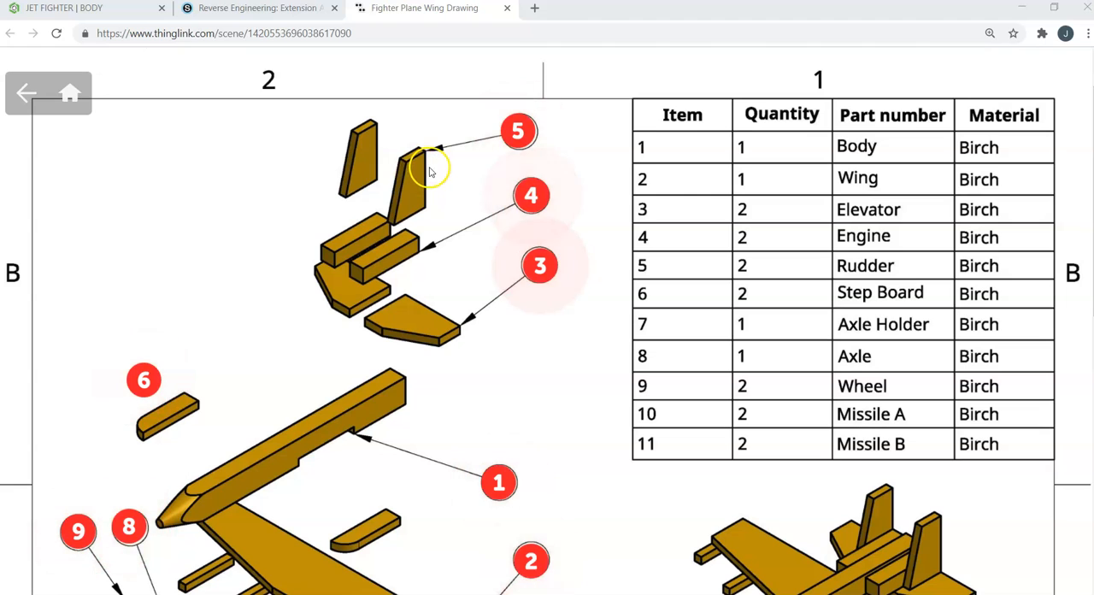
- Compare the ThingLink fighter plane drawing against the JET FIGHTER model and finish on the model tab
{"action": "scroll", "scroll_direction": "down", "scroll_amount": 3}
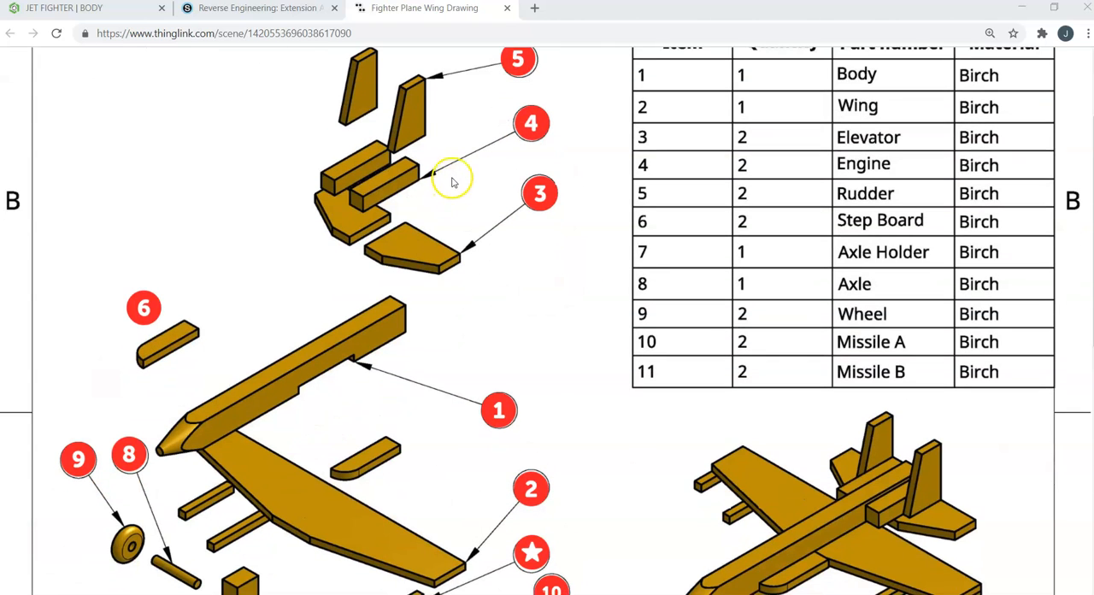
{"action": "left_click", "coordinate": [65, 7]}
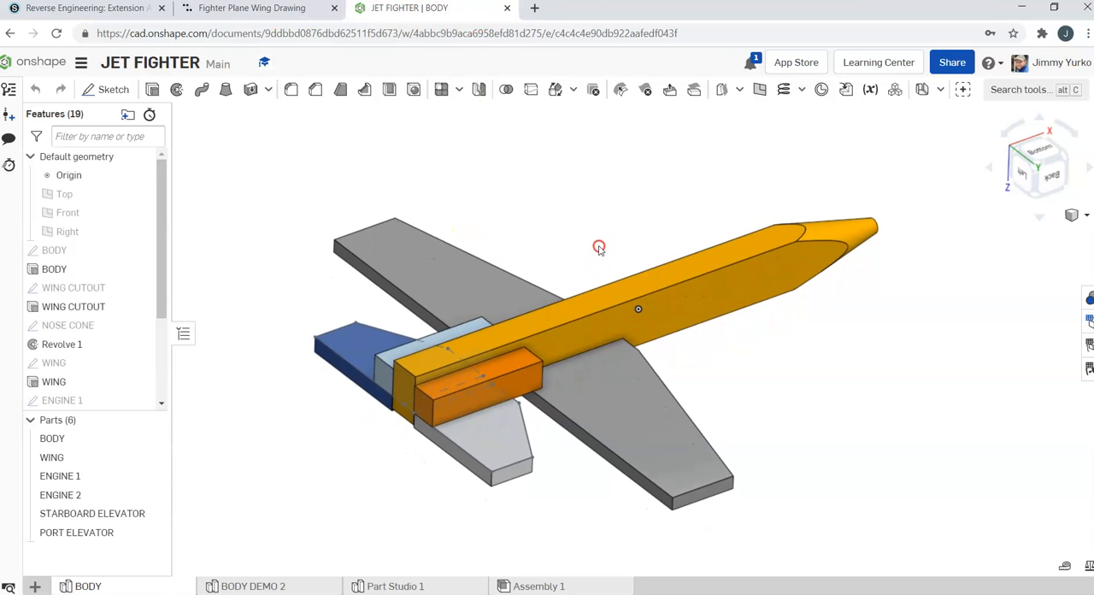
{"action": "left_click", "coordinate": [251, 7]}
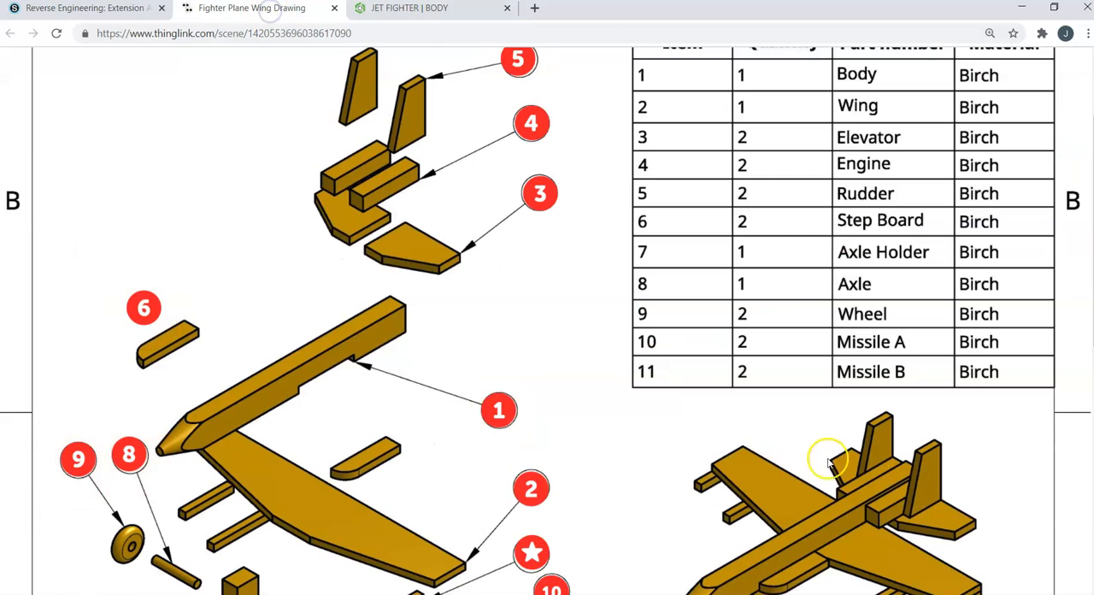
{"action": "left_click", "coordinate": [431, 7]}
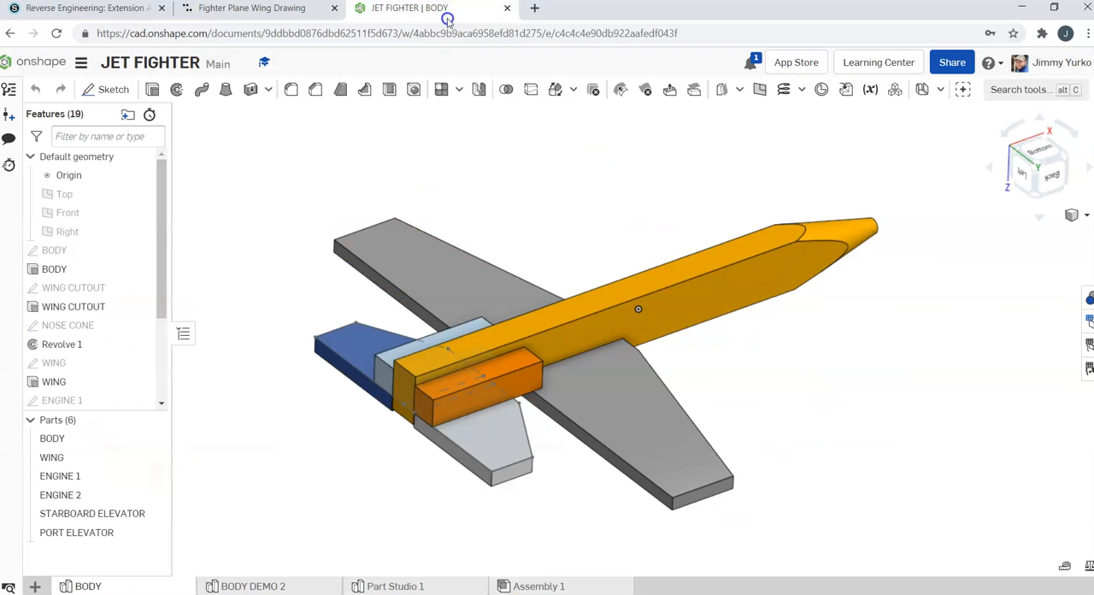
{"action": "mouse_move", "coordinate": [371, 129]}
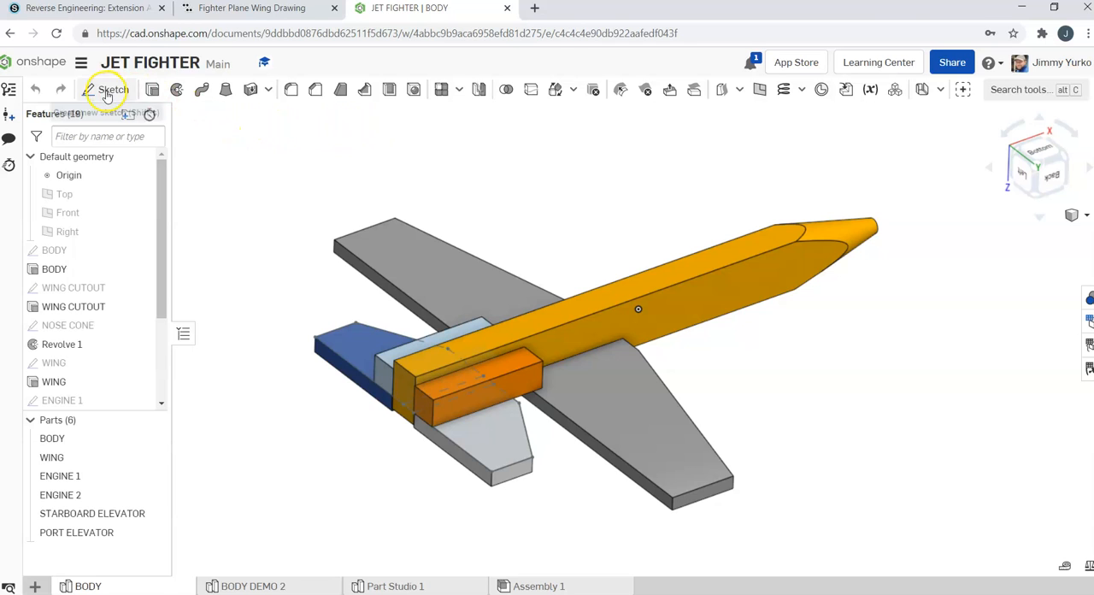
- Sketch a slanted four-sided rudder profile on the body's rear face and begin naming it 'Rudd'
{"action": "left_click", "coordinate": [106, 89]}
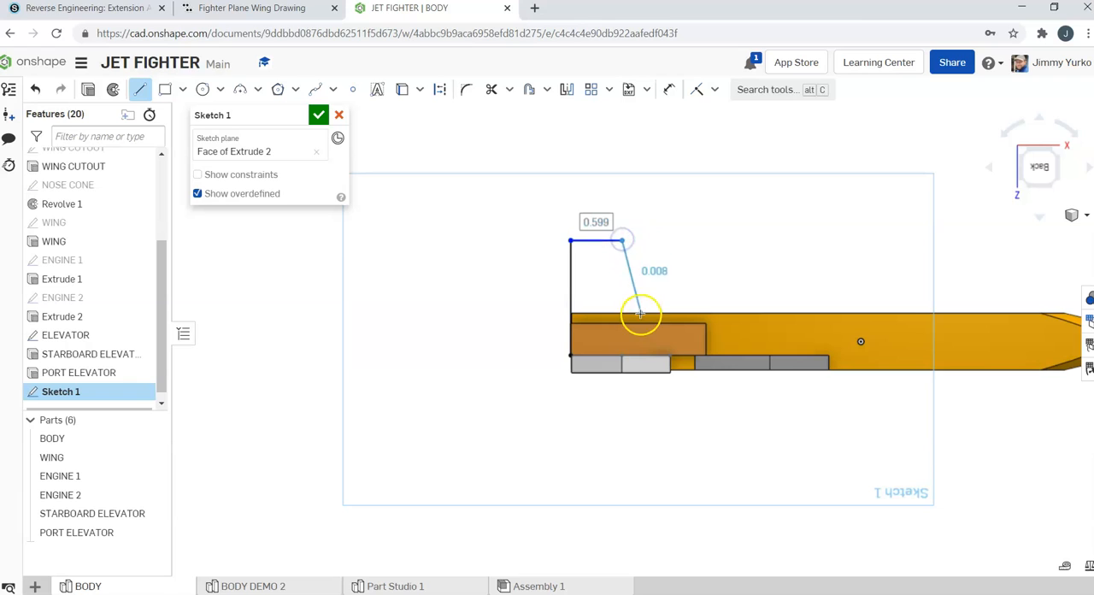
{"action": "left_click_drag", "start_coordinate": [640, 311], "coordinate": [598, 243]}
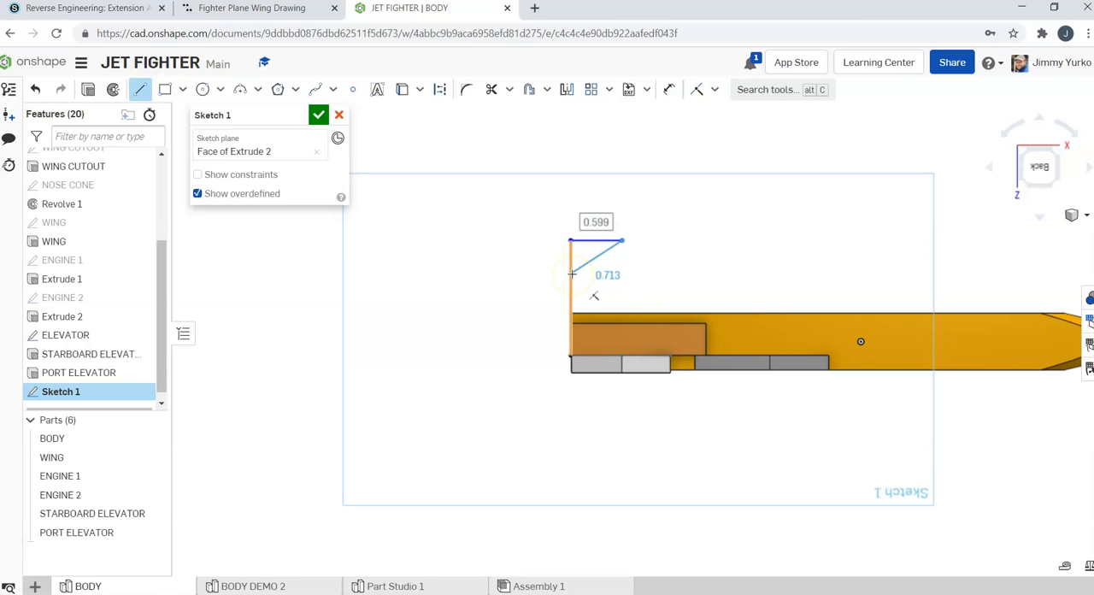
{"action": "left_click_drag", "start_coordinate": [570, 274], "coordinate": [663, 348]}
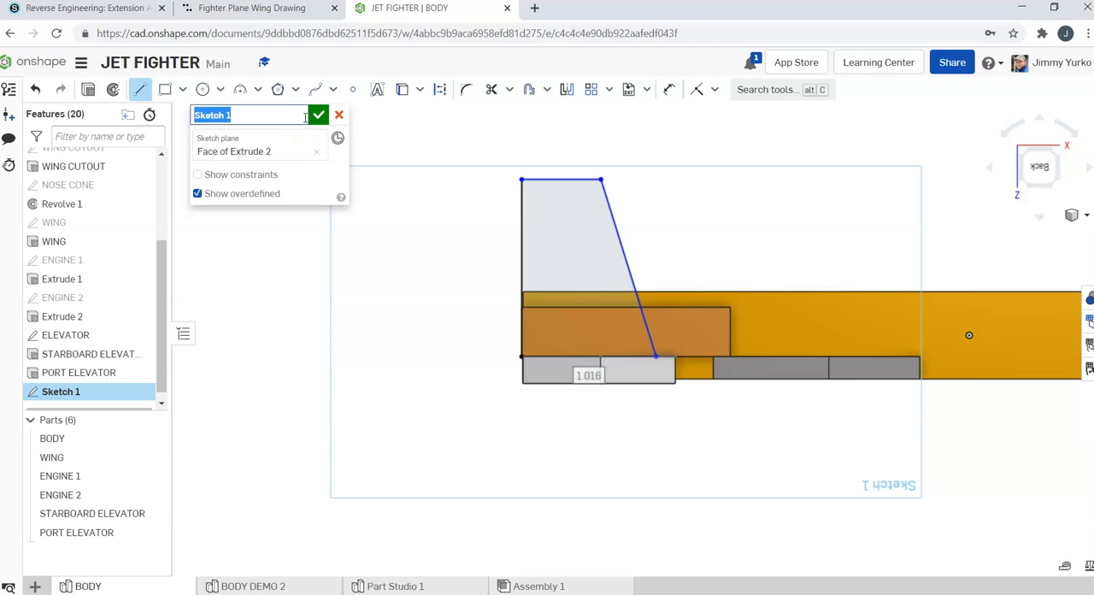
{"action": "type", "text": "Rudd"}
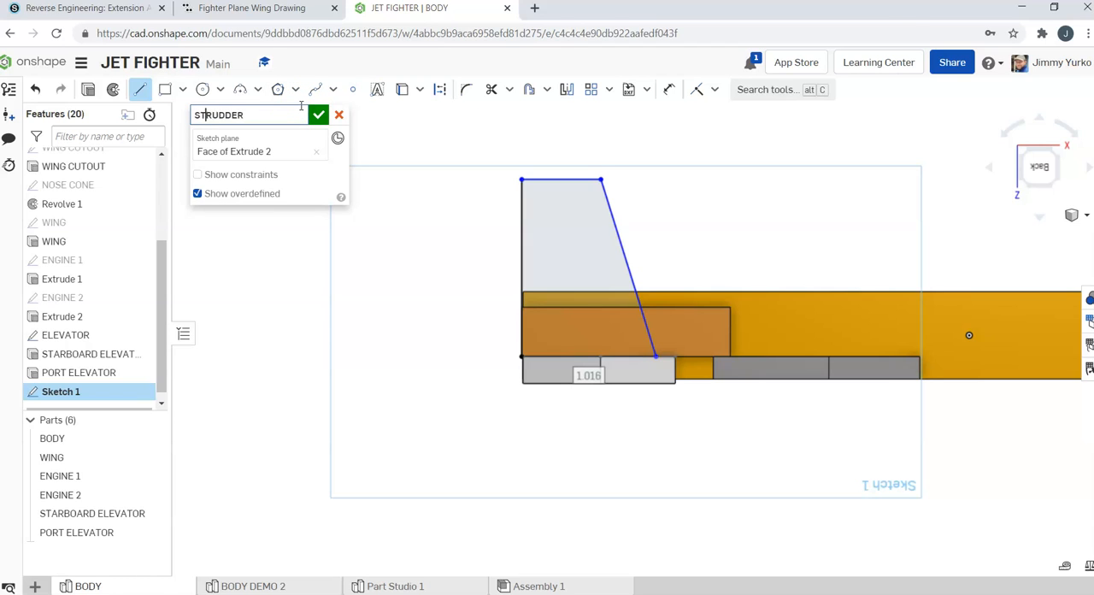
- Name the sketch 'STARBOARD RUDDER' and switch to the ThingLink wing drawing
{"action": "type", "text": "STARBOARD RUDDER"}
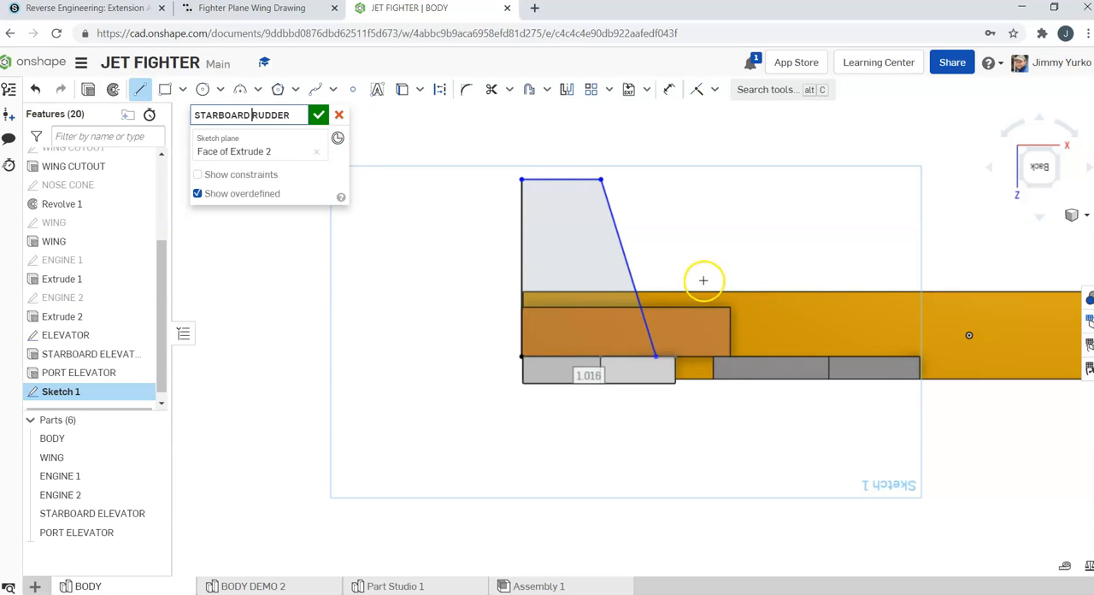
{"action": "mouse_move", "coordinate": [688, 253]}
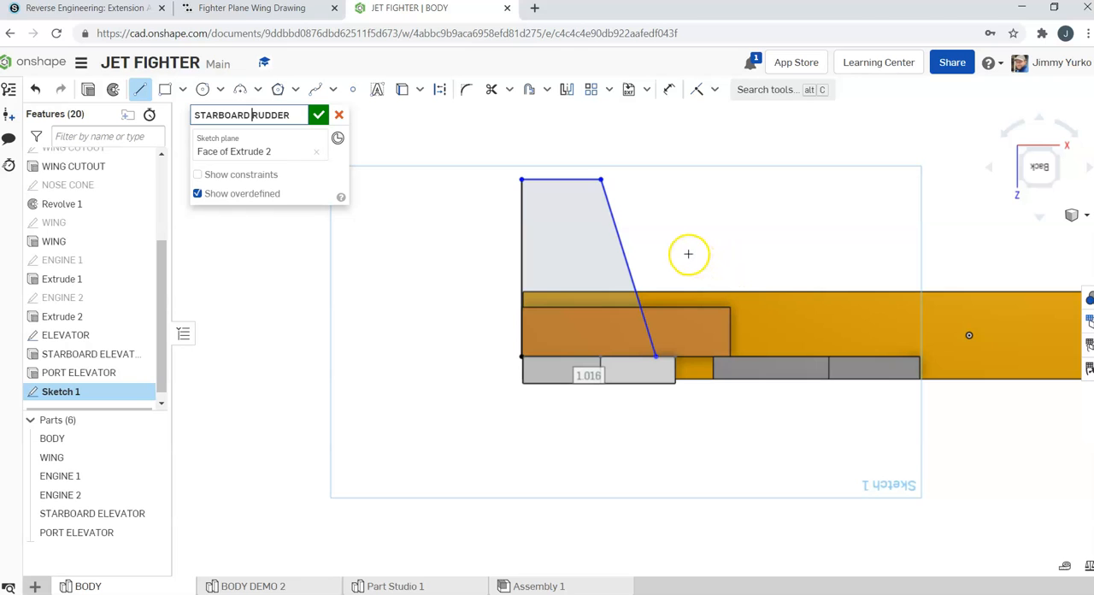
{"action": "mouse_move", "coordinate": [413, 154]}
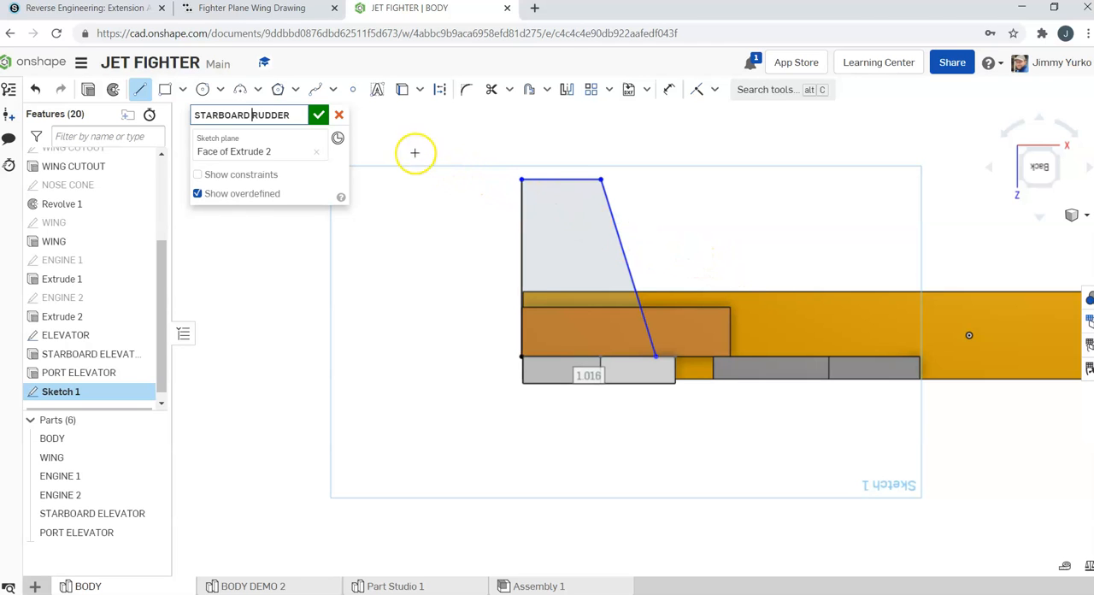
{"action": "left_click", "coordinate": [251, 7]}
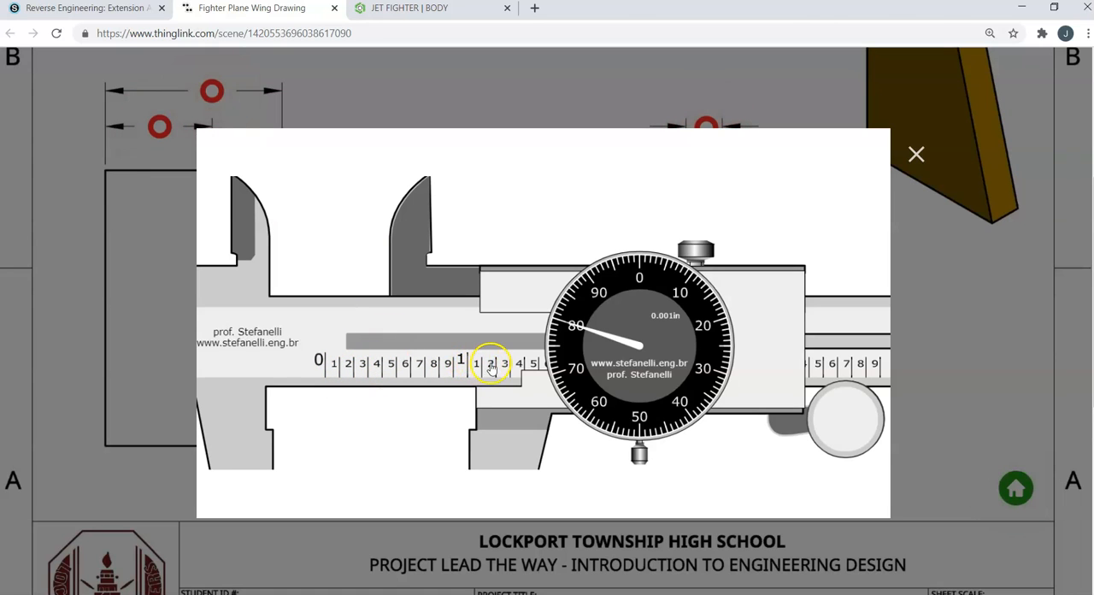
{"action": "mouse_move", "coordinate": [509, 368]}
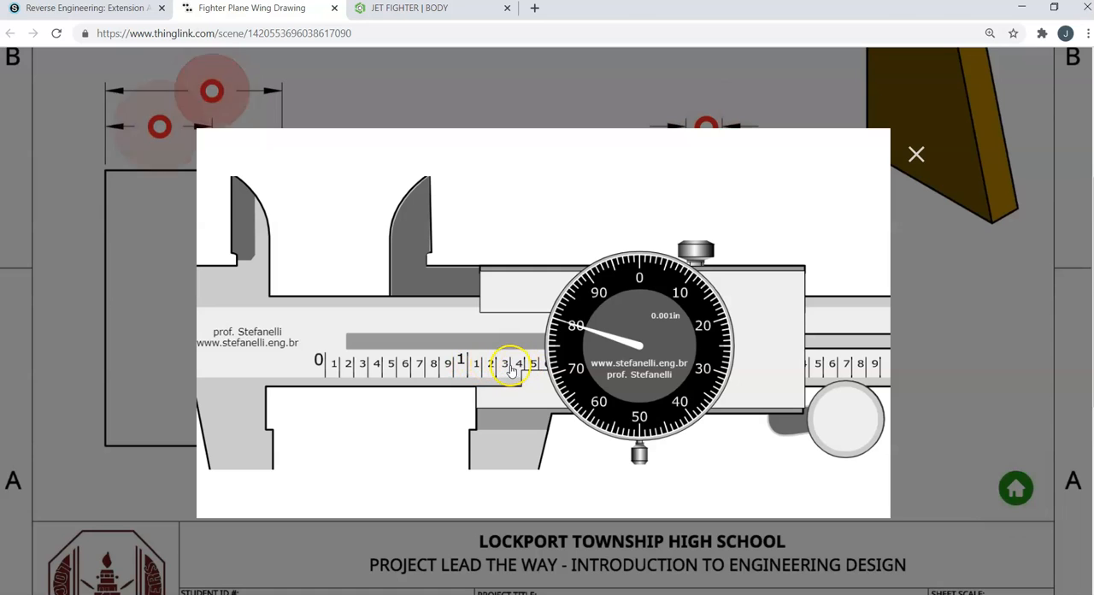
{"action": "mouse_move", "coordinate": [469, 220]}
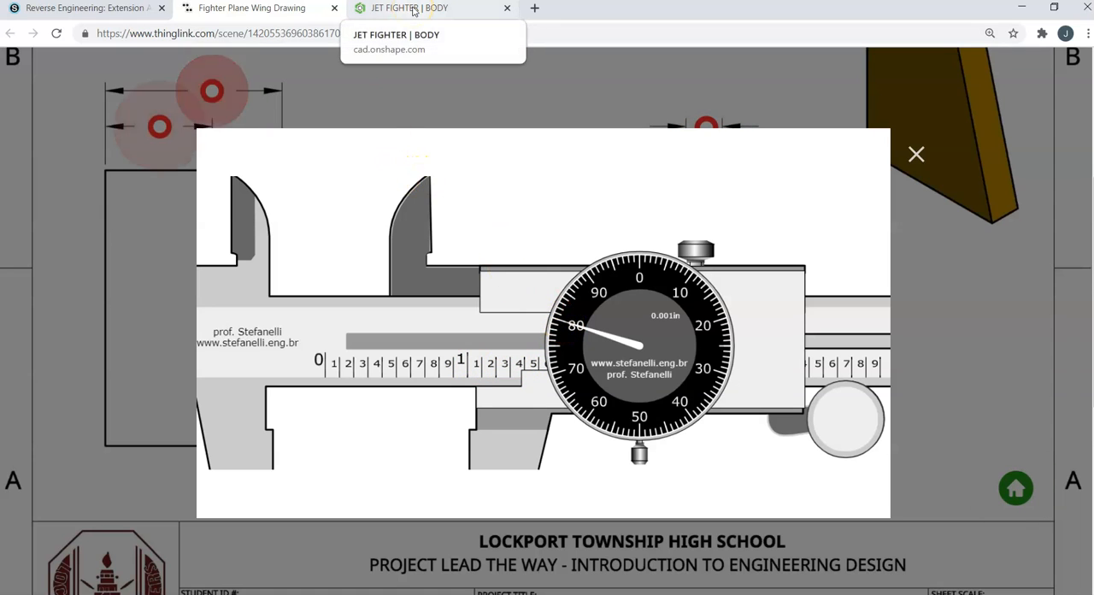
- Return from the ThingLink caliper reading to the STARBOARD RUDDER sketch in Onshape
{"action": "left_click", "coordinate": [410, 7]}
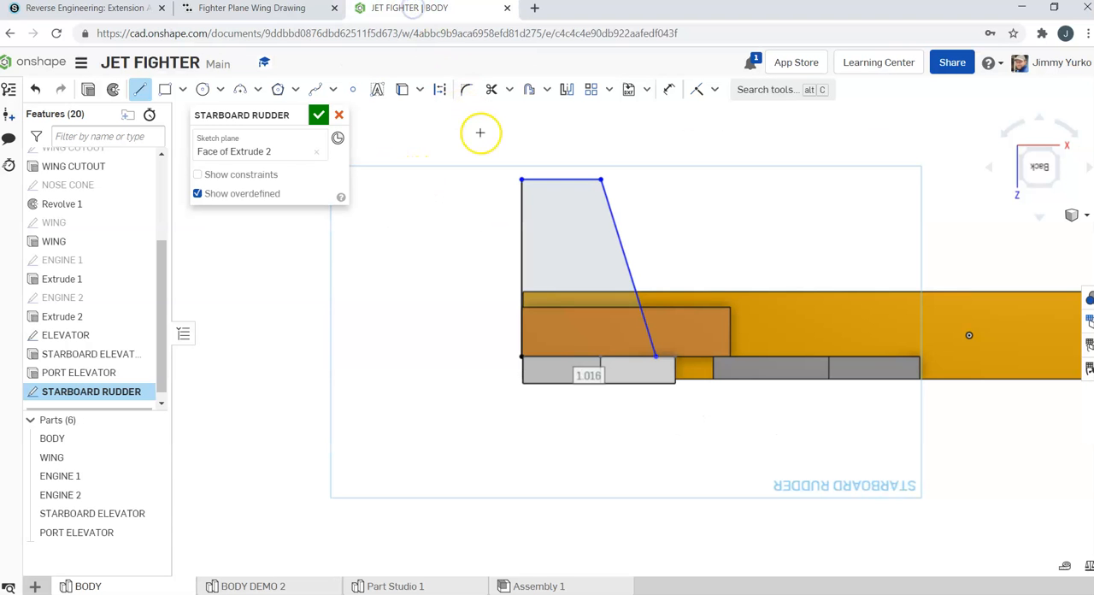
{"action": "mouse_move", "coordinate": [632, 89]}
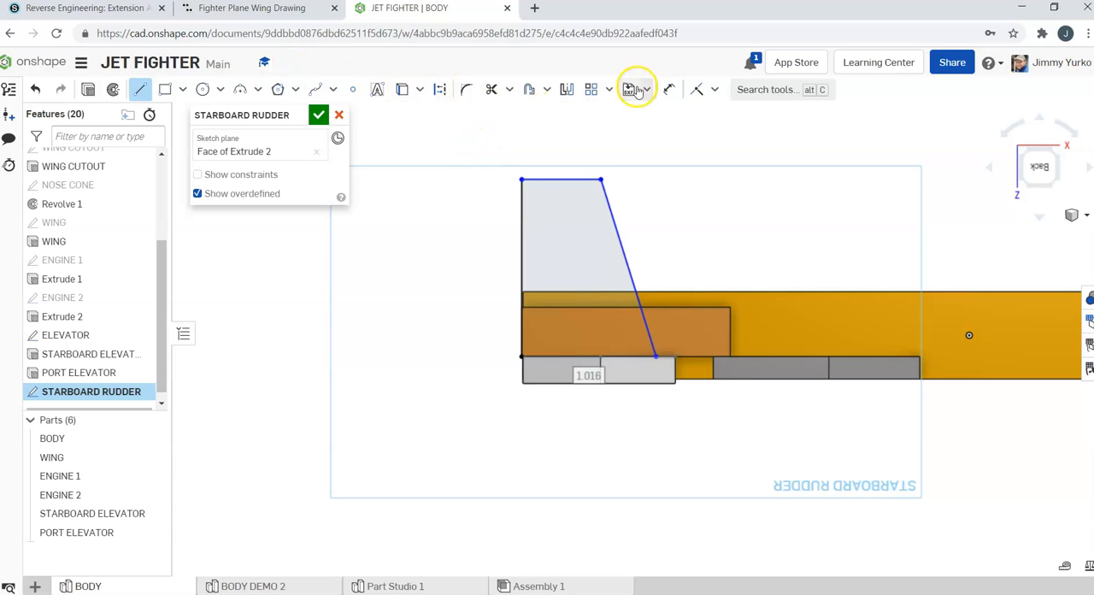
- Dimension the rudder's height as 1.341 and go back to the wing drawing for the next measurement
{"action": "left_click", "coordinate": [670, 89]}
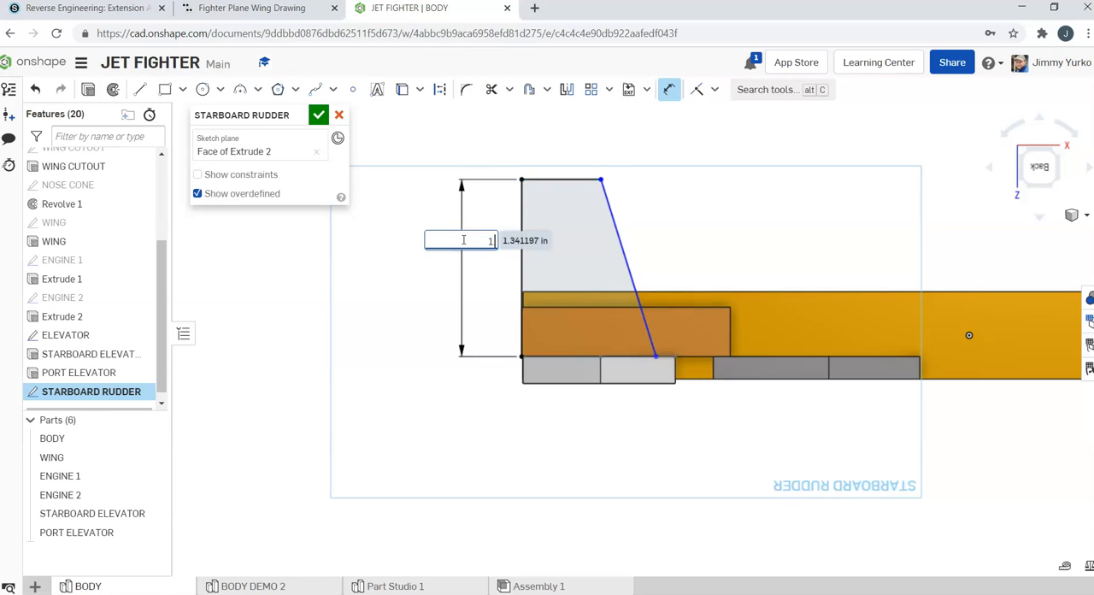
{"action": "type", "text": "1.341"}
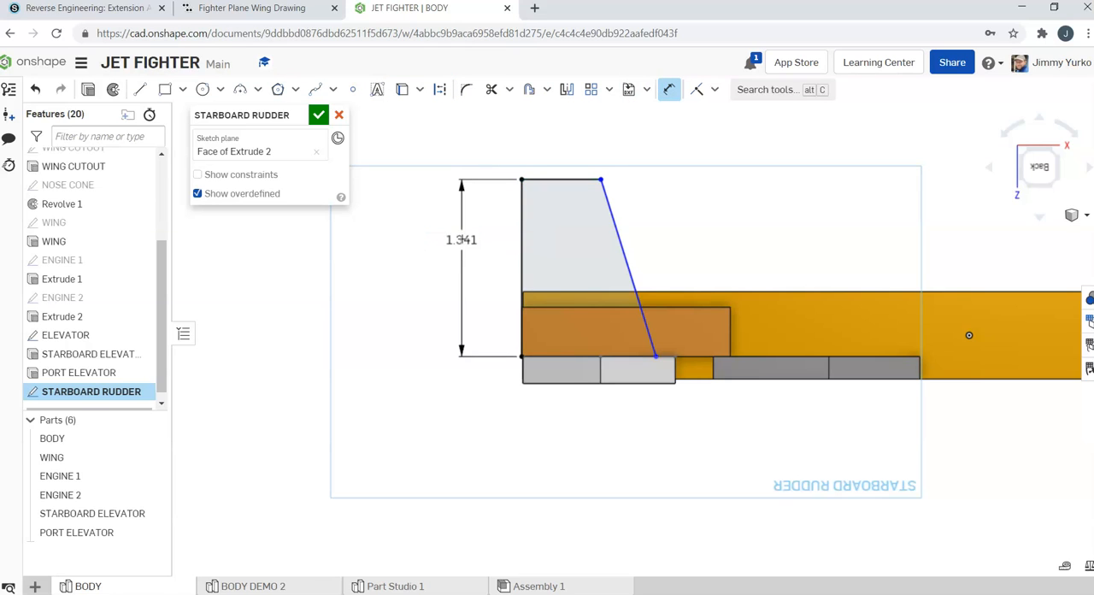
{"action": "left_click", "coordinate": [251, 7]}
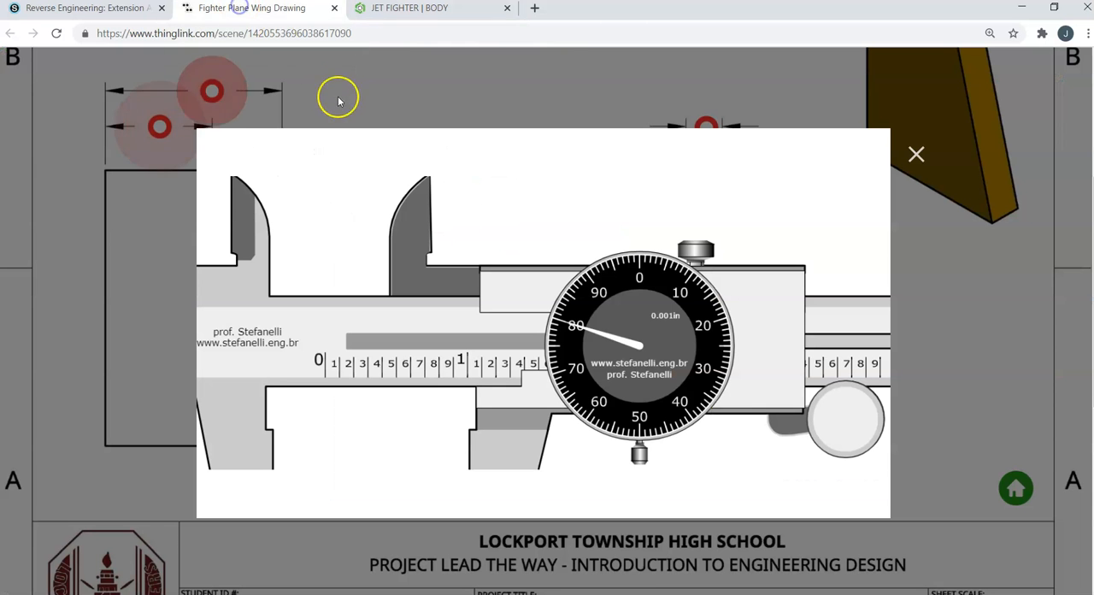
- Show the ThingLink caliper reading for the rudder's top width
{"action": "left_click", "coordinate": [916, 154]}
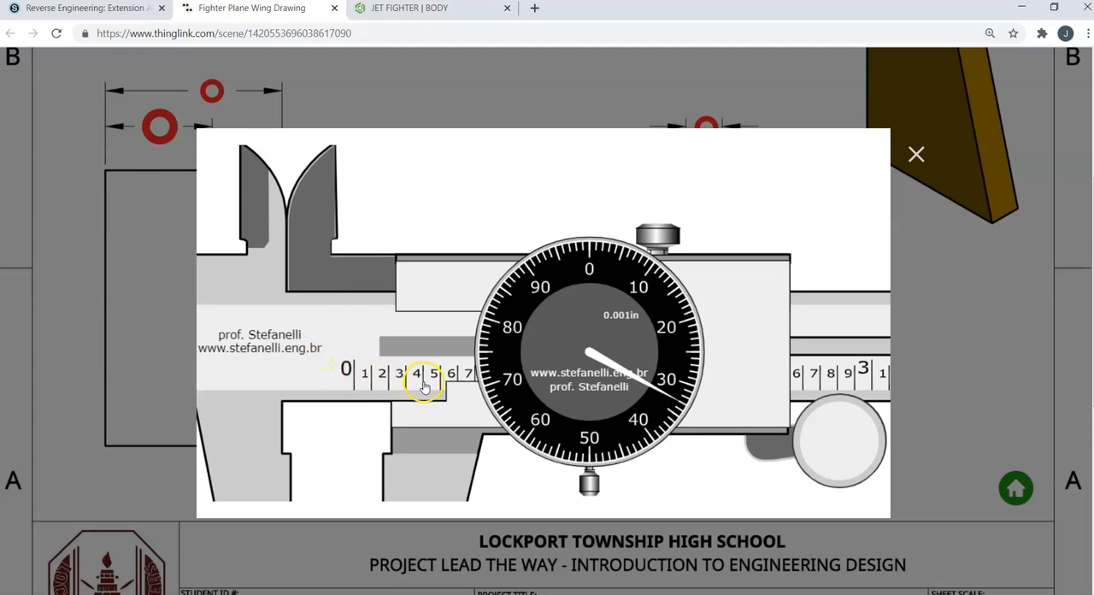
{"action": "mouse_move", "coordinate": [692, 393]}
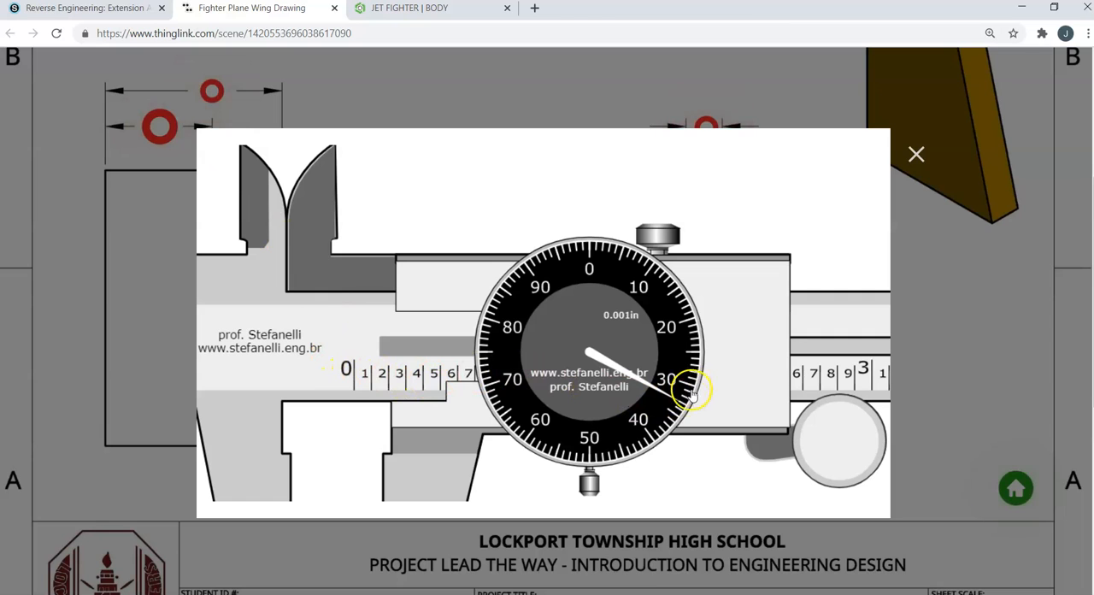
{"action": "mouse_move", "coordinate": [396, 7]}
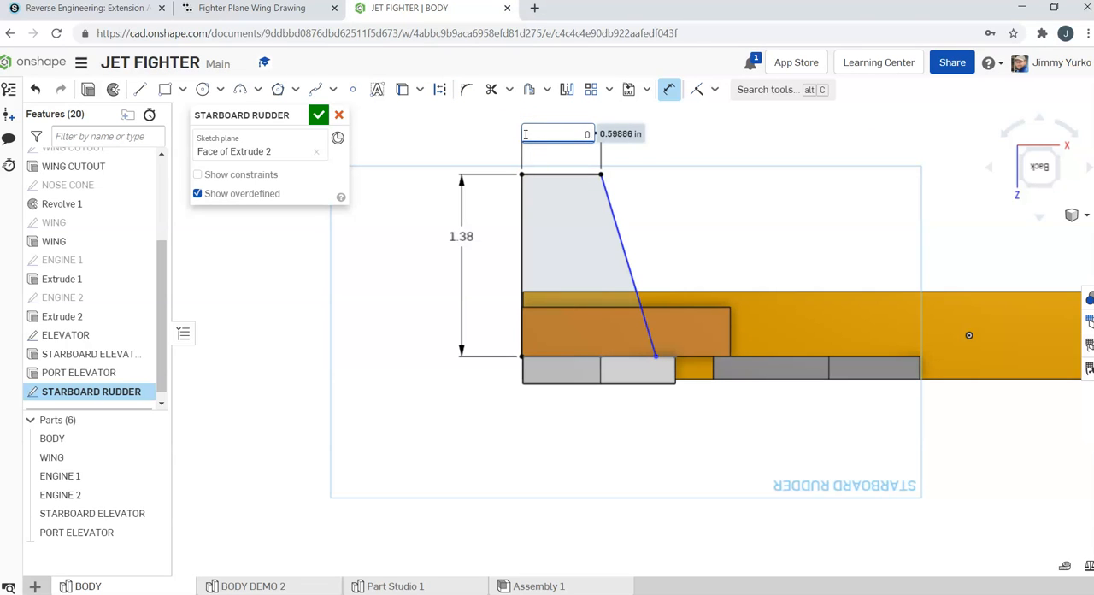
- Dimension the rudder's top edge as 0.599 and return to the wing drawing
{"action": "type", "text": "0.599"}
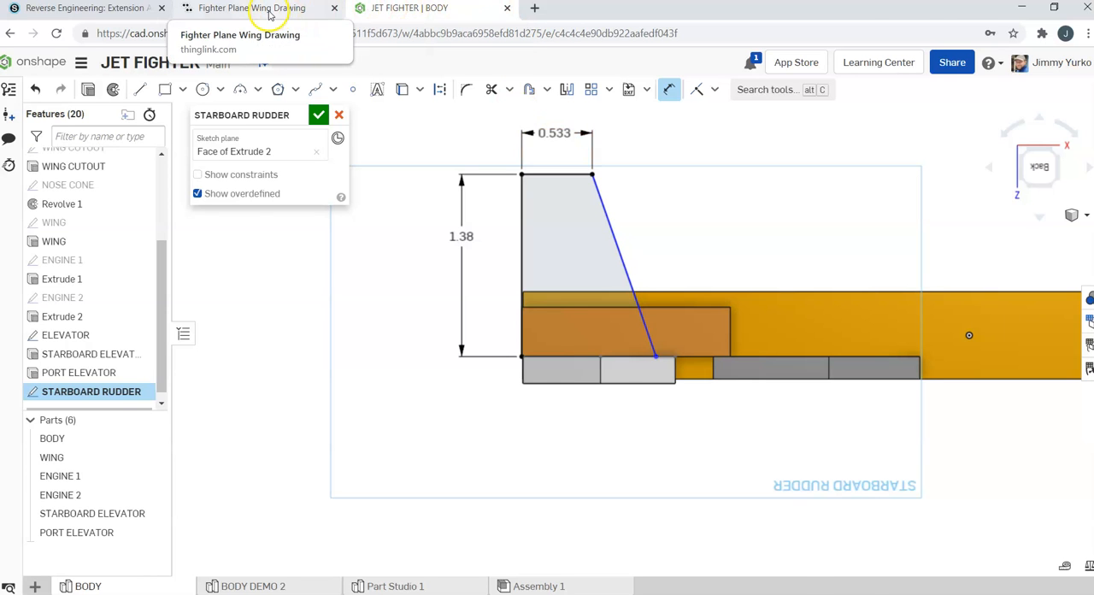
{"action": "left_click", "coordinate": [251, 7]}
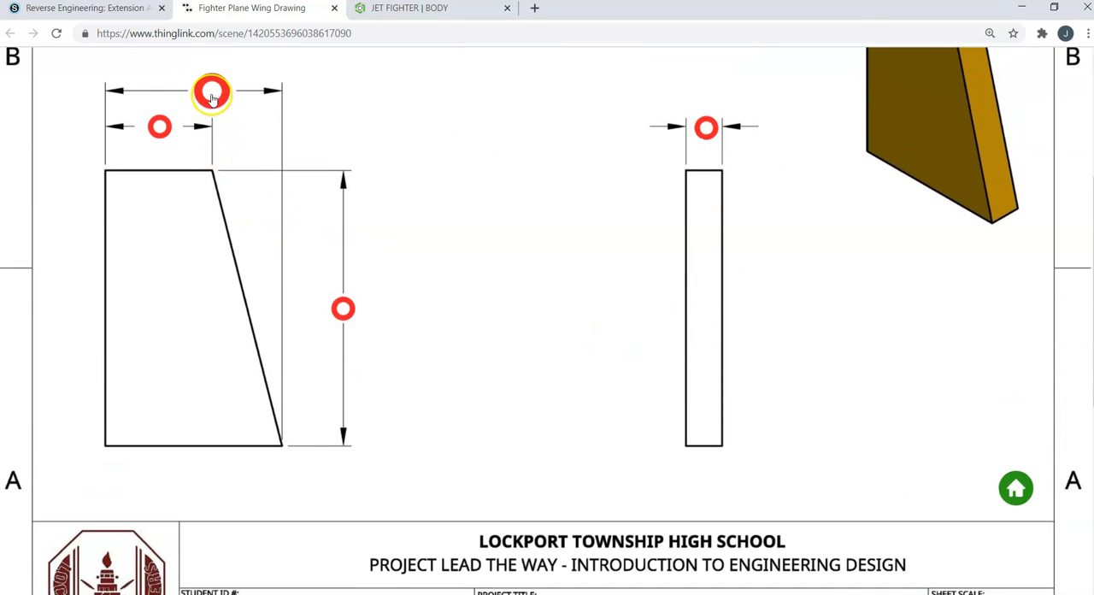
- Show the ThingLink caliper reading for the rudder's full bottom width
{"action": "left_click", "coordinate": [212, 92]}
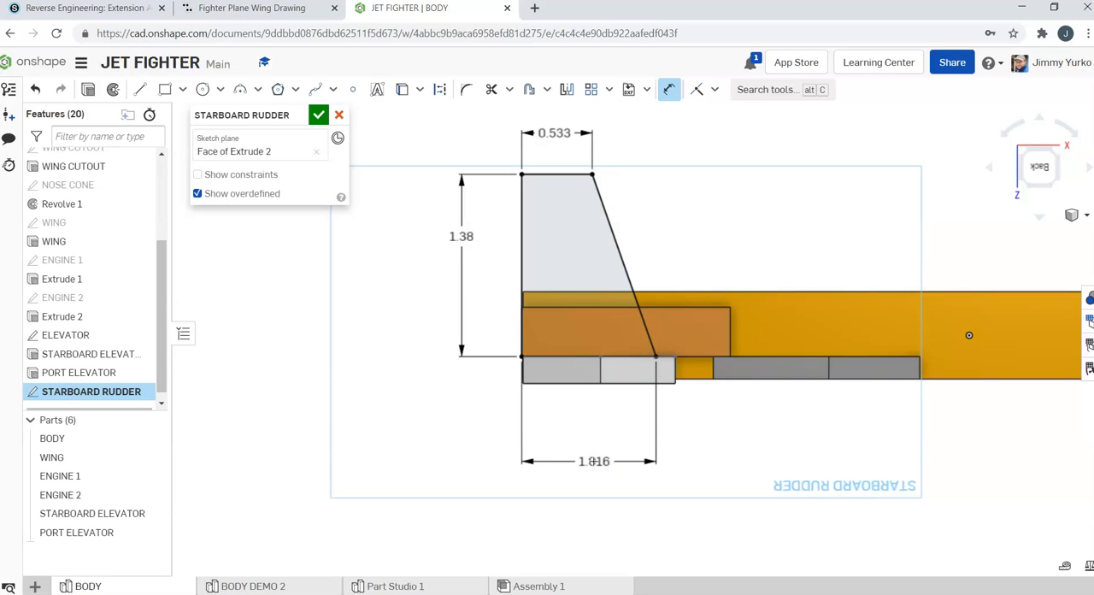
- Correct the rudder's bottom width to 0.885 and return to the wing drawing for the thickness
{"action": "left_click", "coordinate": [595, 462]}
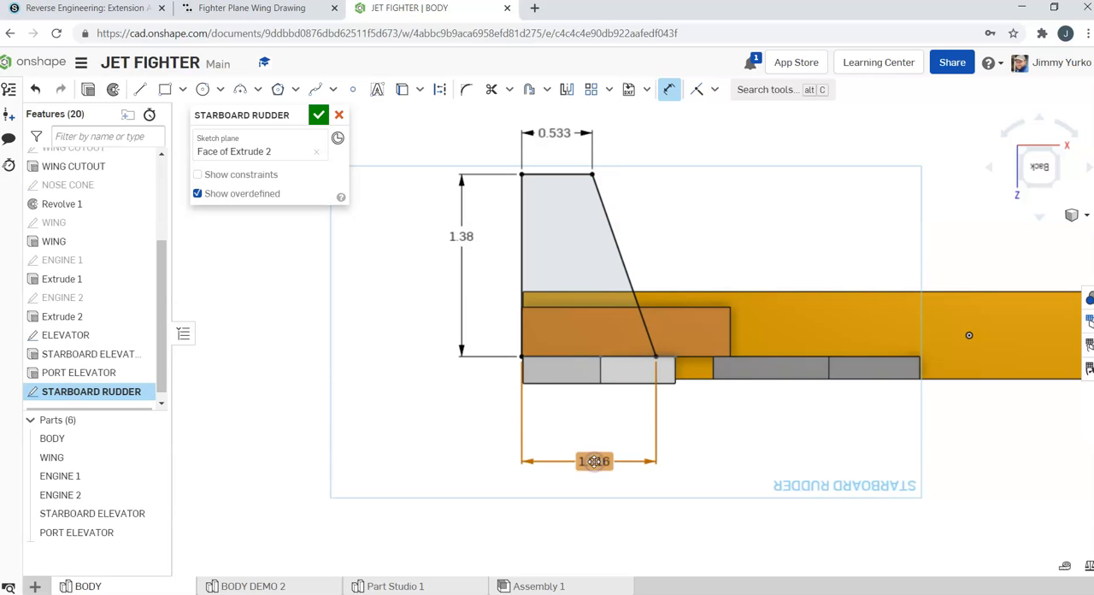
{"action": "double_click", "coordinate": [595, 461]}
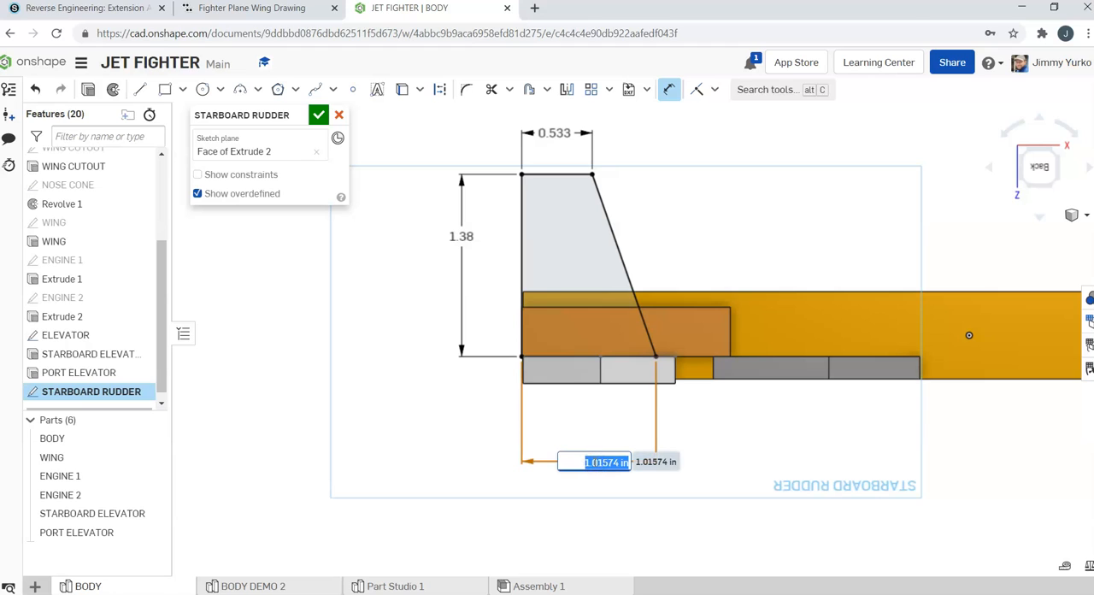
{"action": "type", "text": "0.885"}
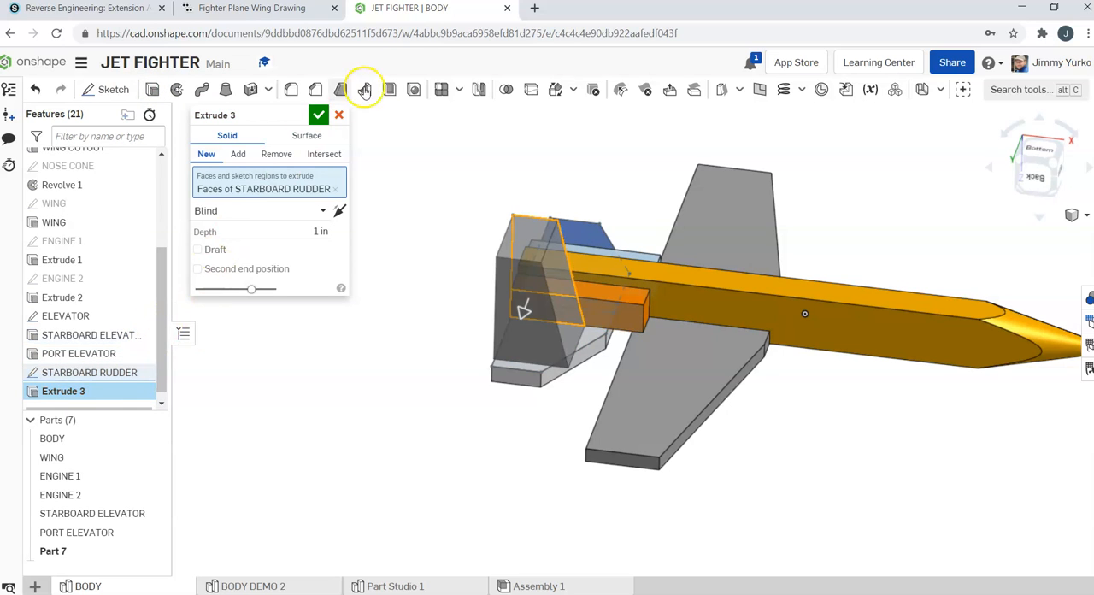
{"action": "left_click", "coordinate": [251, 7]}
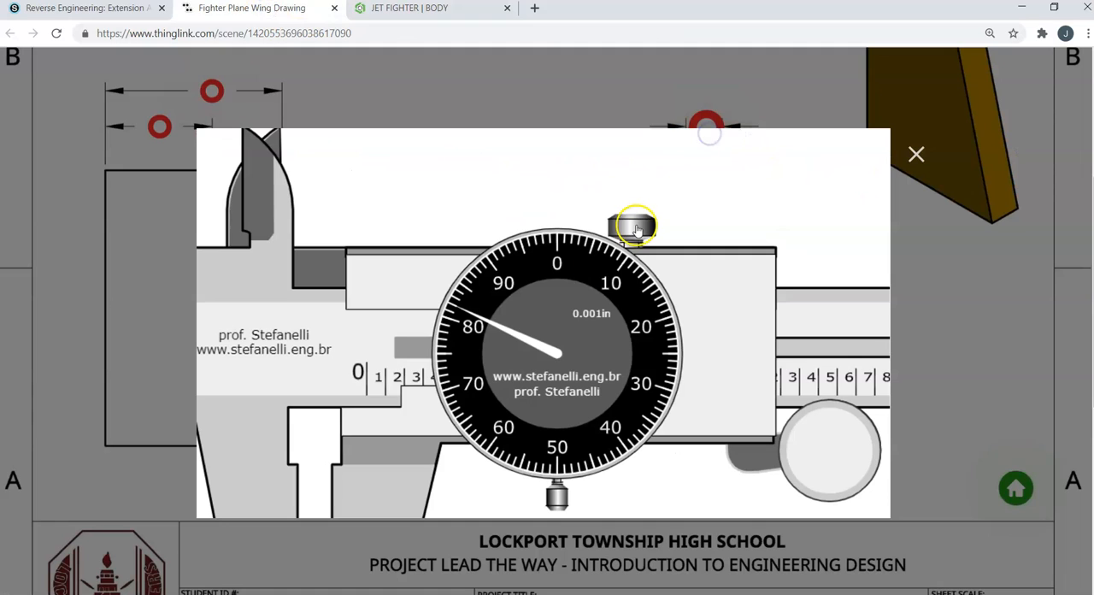
{"action": "mouse_move", "coordinate": [389, 391]}
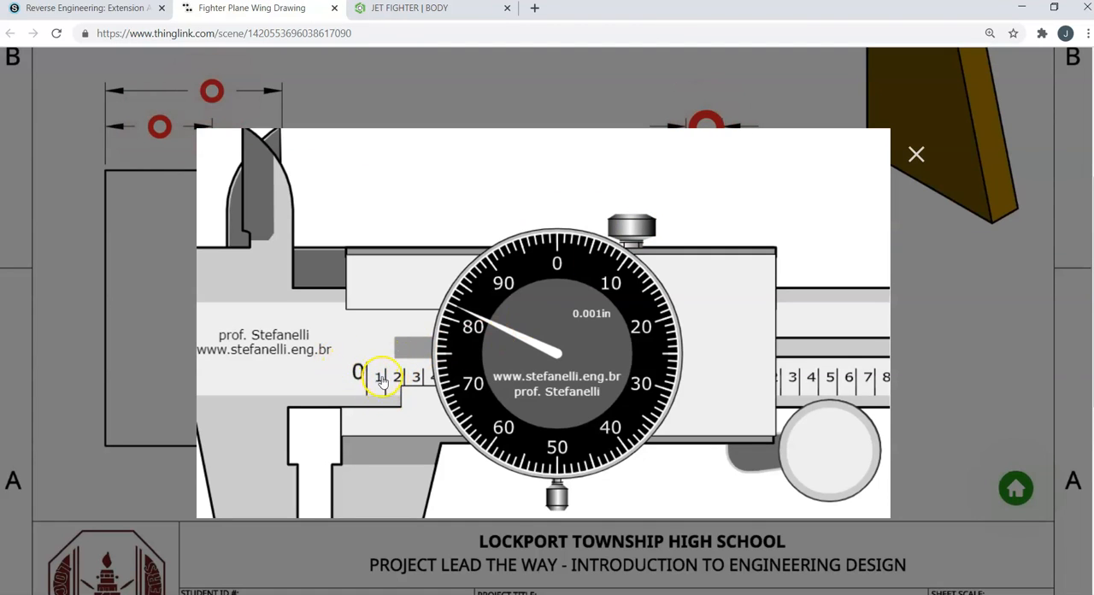
{"action": "mouse_move", "coordinate": [352, 58]}
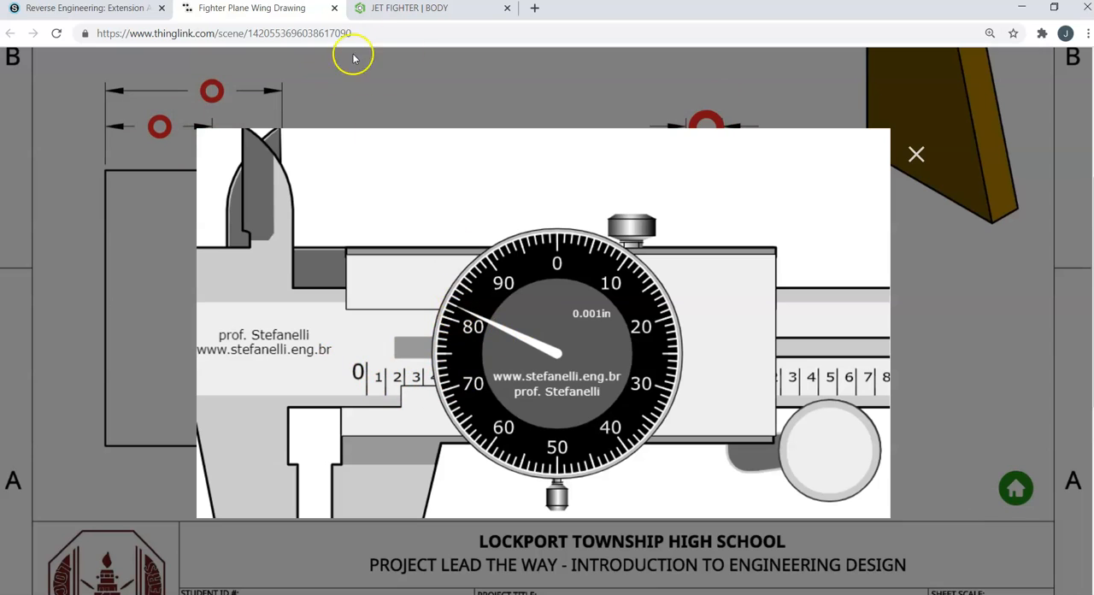
- Return to the Onshape model to enter the rudder extrude thickness from the caliper reading
{"action": "left_click", "coordinate": [427, 7]}
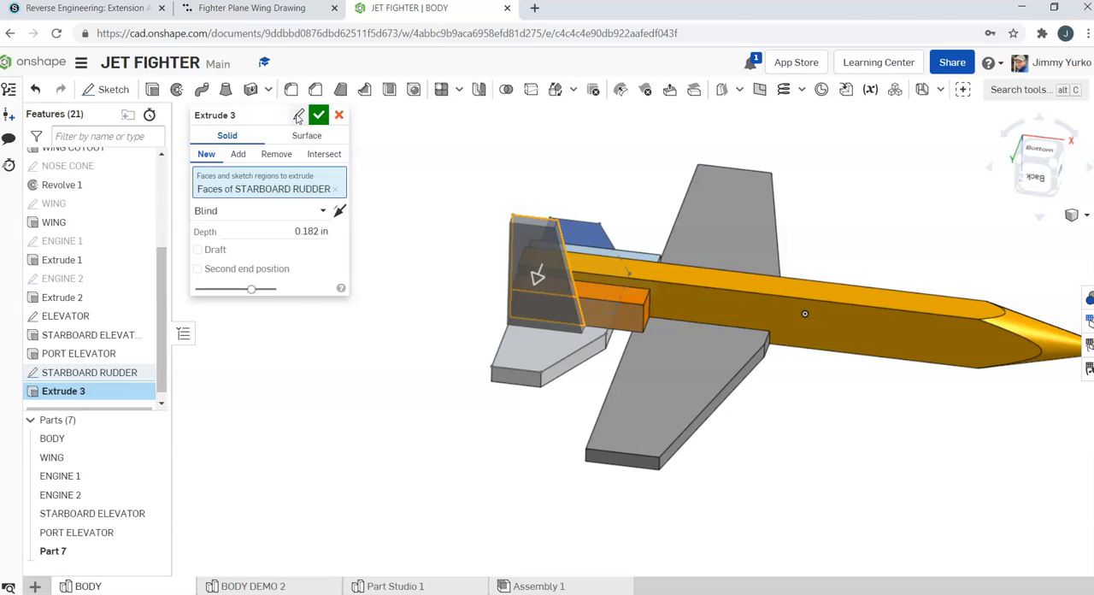
- Name the 0.182 in new-part extrude STARBOARD RUDDER and confirm it
{"action": "type", "text": "S"}
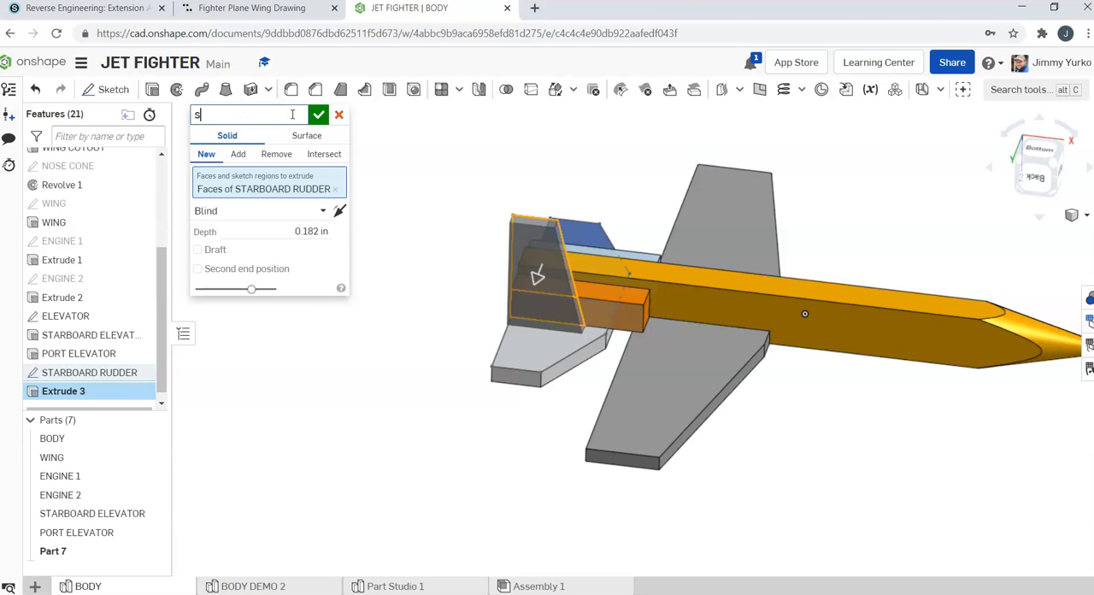
{"action": "type", "text": "TARBOARD RUDDER"}
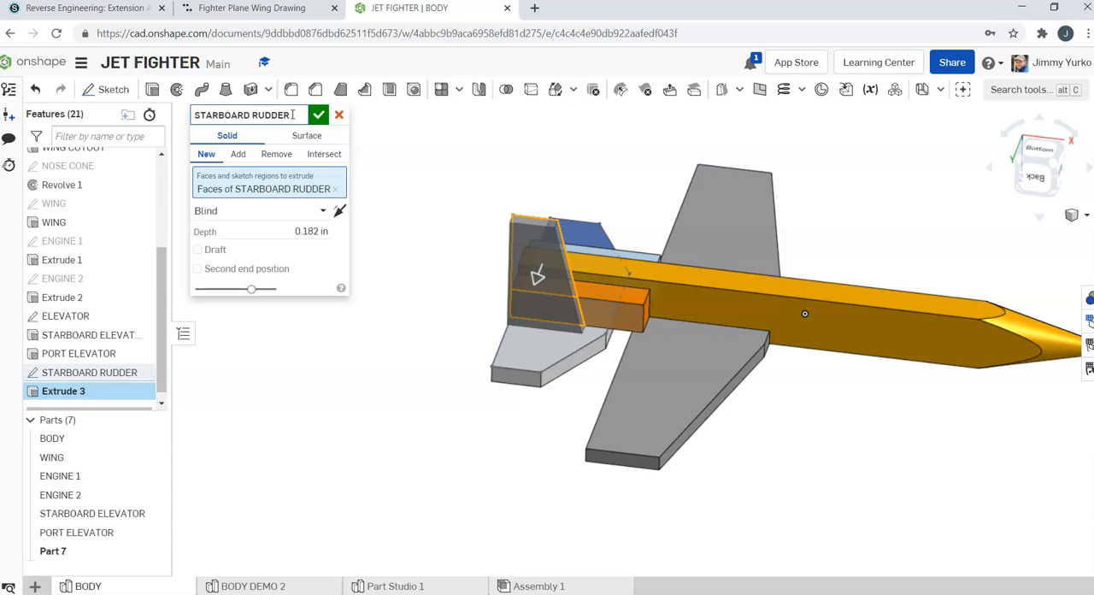
{"action": "left_click", "coordinate": [318, 115]}
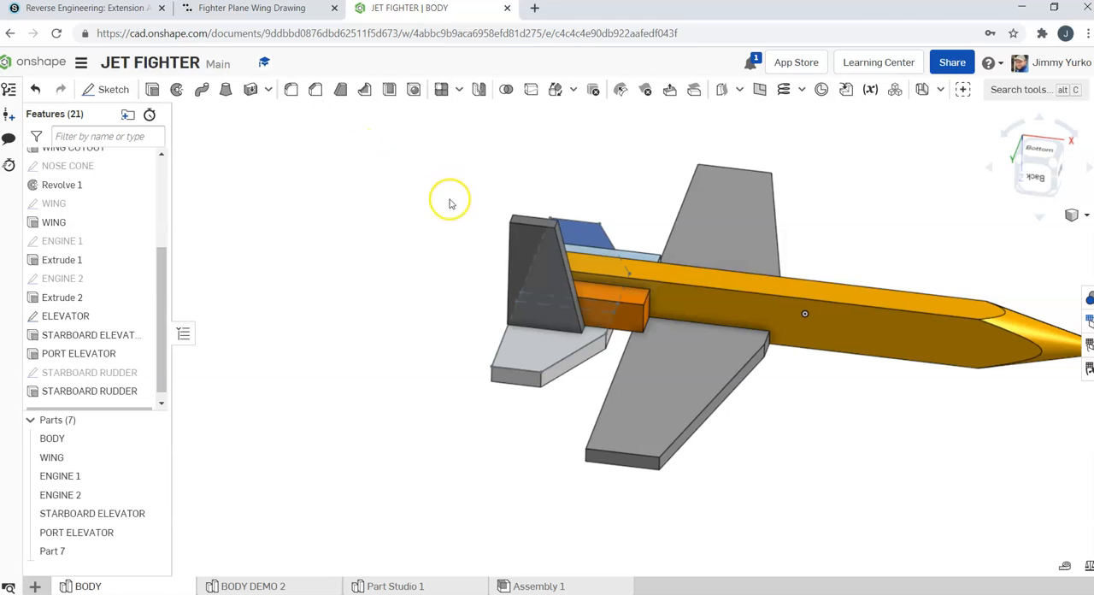
{"action": "left_click_drag", "start_coordinate": [451, 202], "coordinate": [451, 252]}
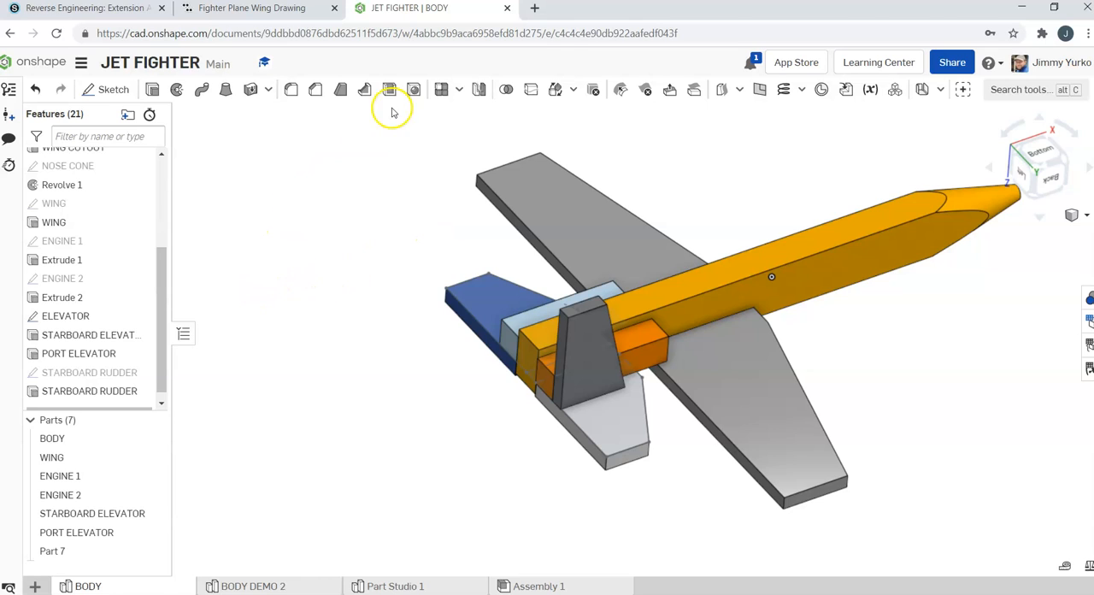
{"action": "mouse_move", "coordinate": [340, 258]}
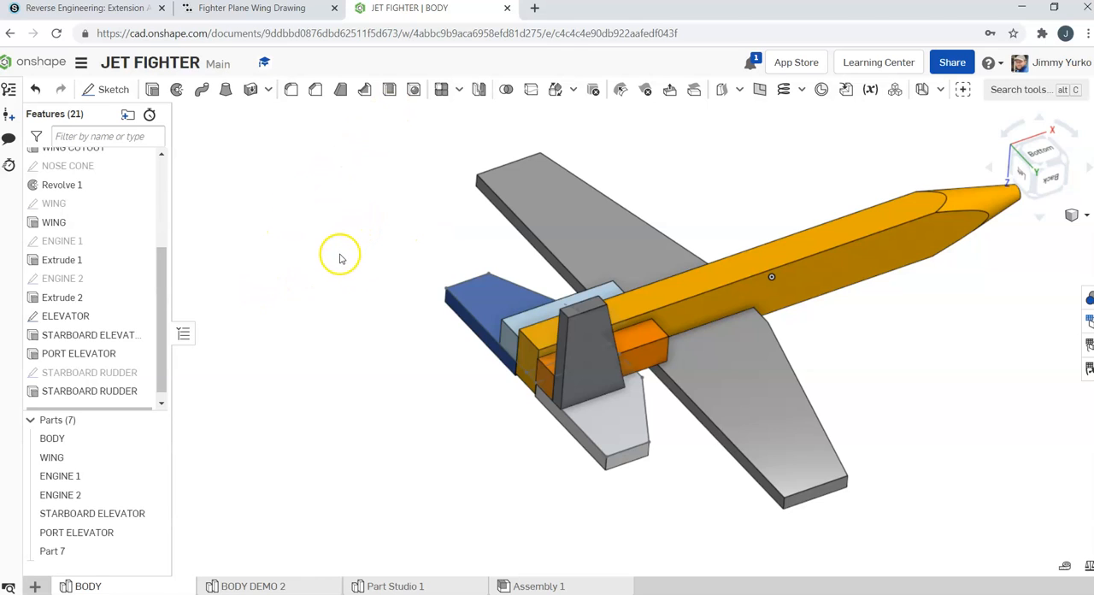
{"action": "mouse_move", "coordinate": [385, 306]}
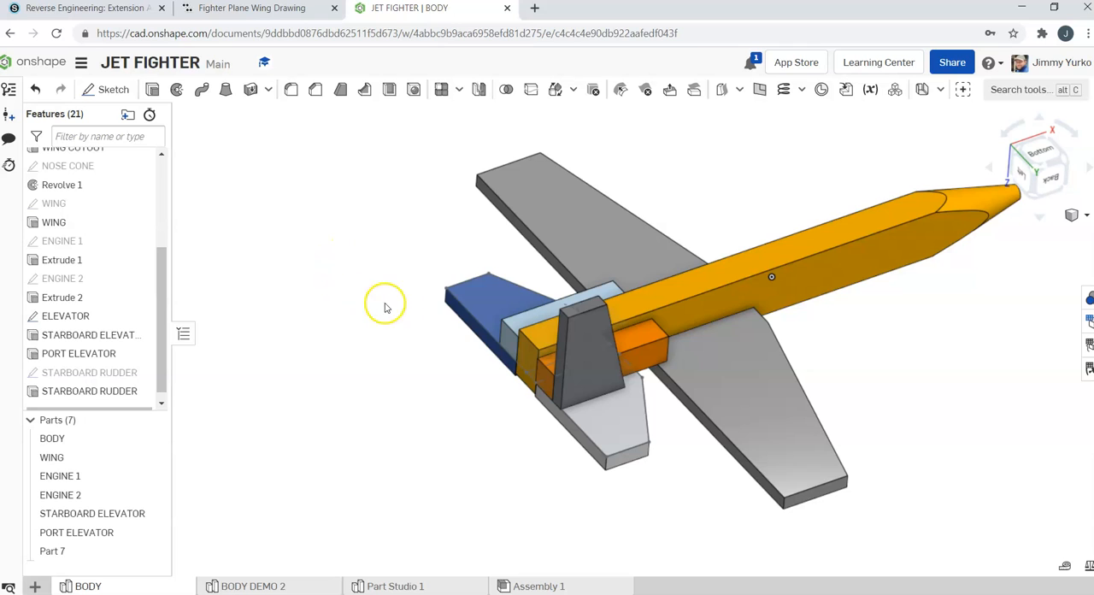